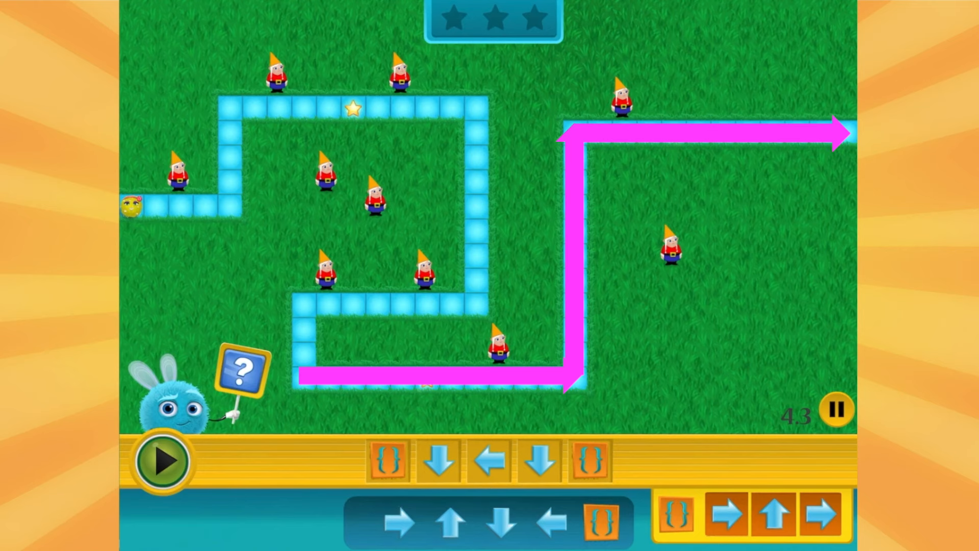
# Step: Run the program so the fuzz rolls along the blue path toward the first star
pyautogui.click(163, 461)
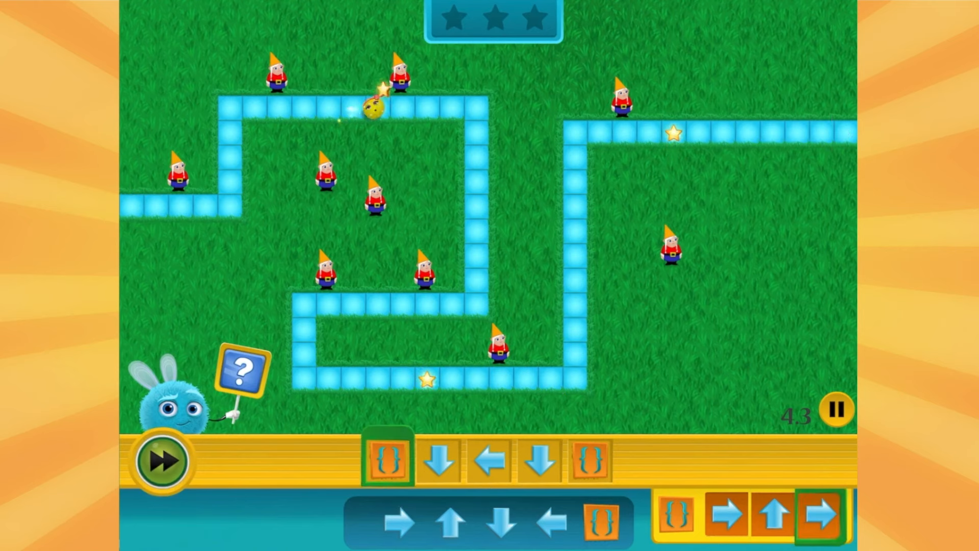